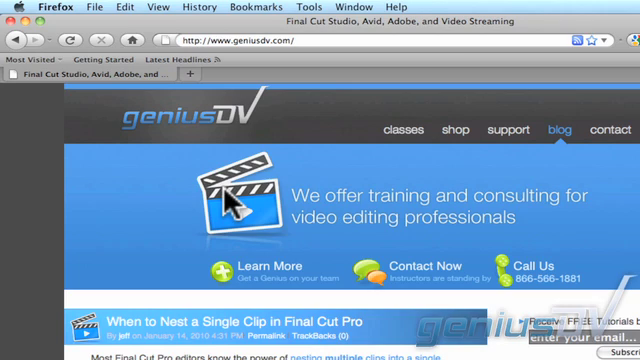
- Screenshot the clapper logo on the geniusDV home page with Cmd+Shift+4
key("cmd+shift+4")
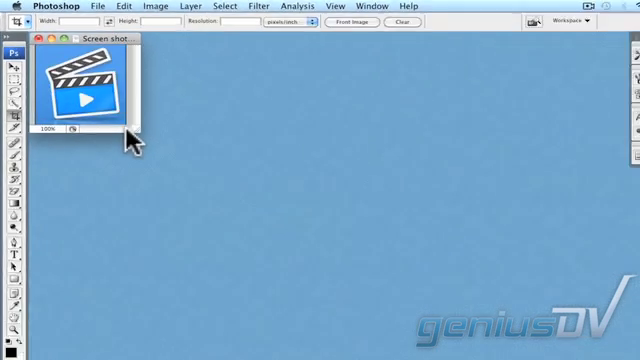
- Erase the blue background around the clapper logo at tolerance 120, undoing a bad erase
key("cmd+0")
type("120")
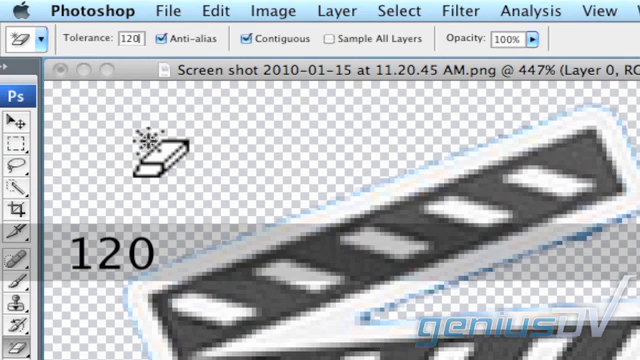
key("cmd+z")
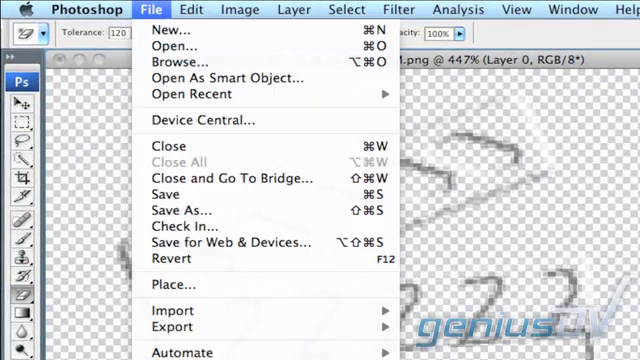
mouse_move(200, 210)
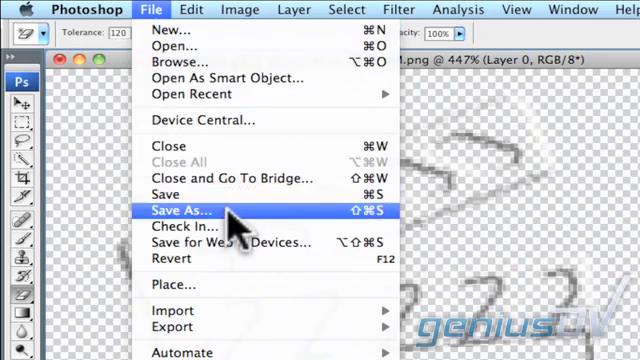
- Save the logo as glass_bug in PNG format without interlacing
left_click(179, 211)
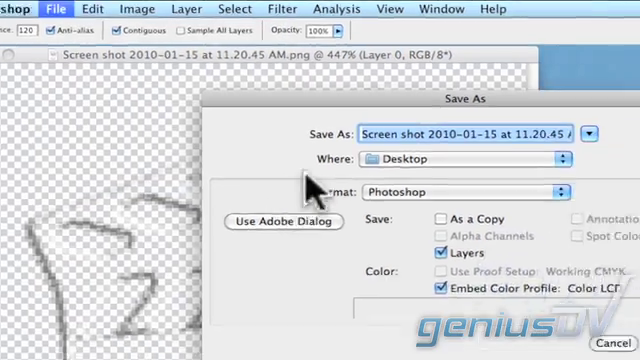
type("glass_bug.psd")
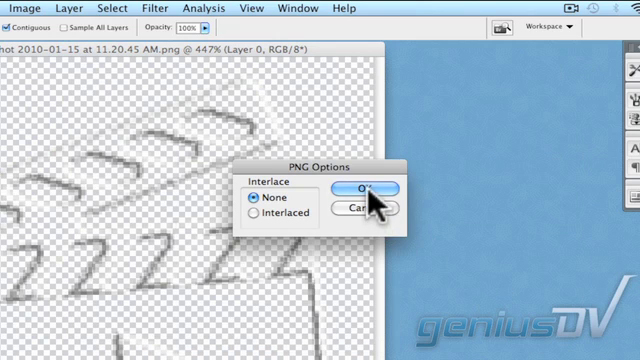
left_click(361, 193)
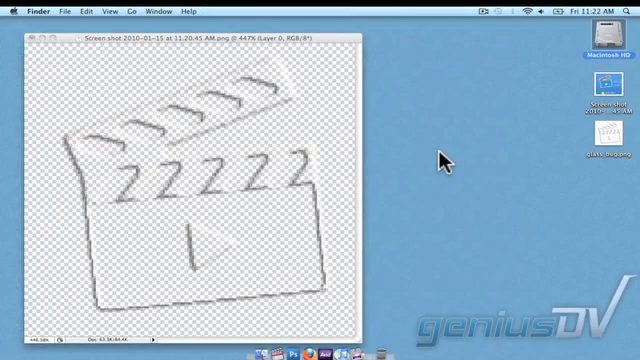